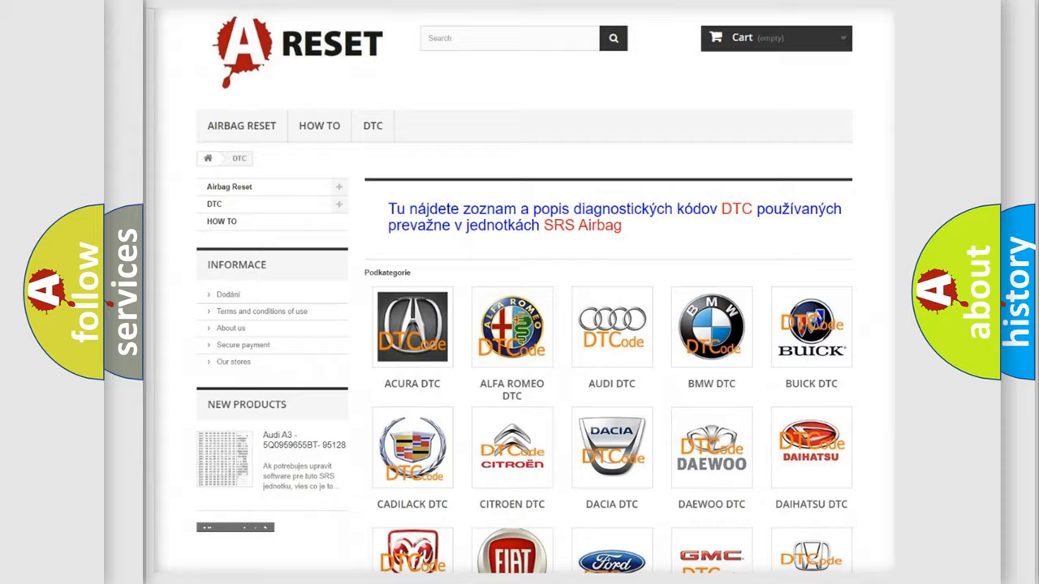
Scroll through A Reset's DTC catalogue down to the Toyota trouble-code list
scroll(down, 3)
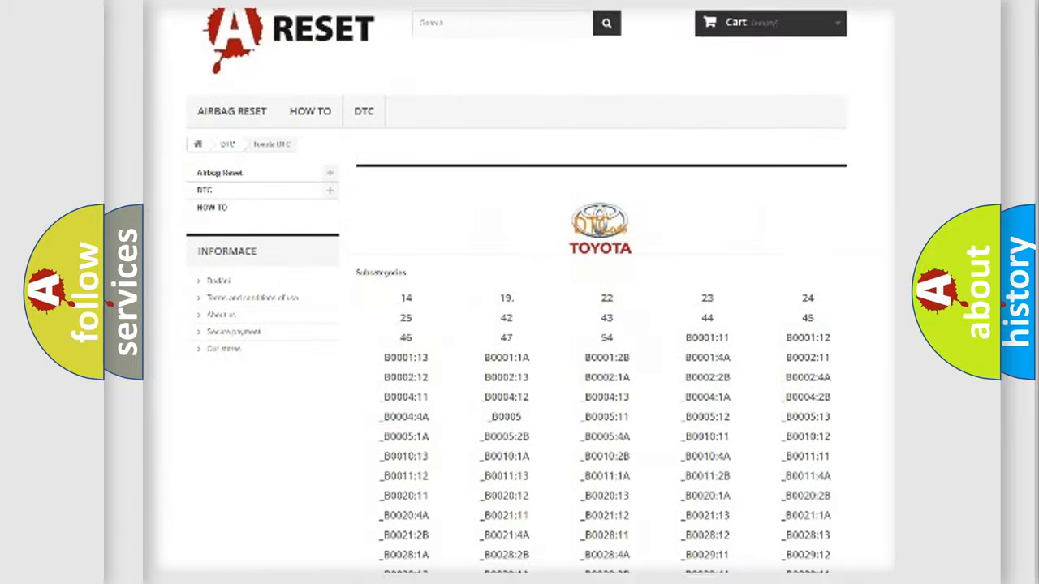
scroll(down, 3)
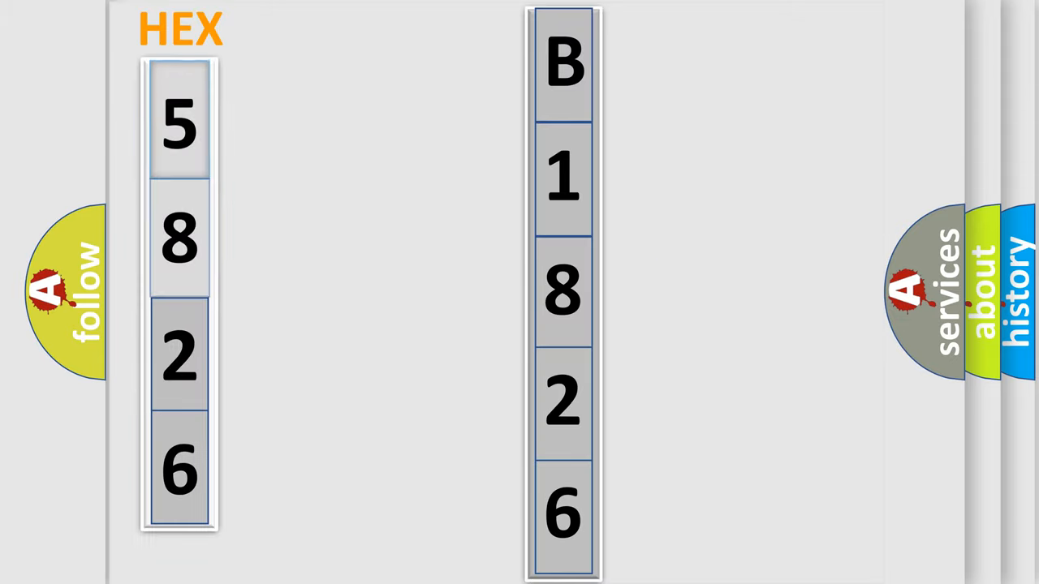
Advance past the hex-digit slide to the Toyota B1826:56 code card
click(179, 122)
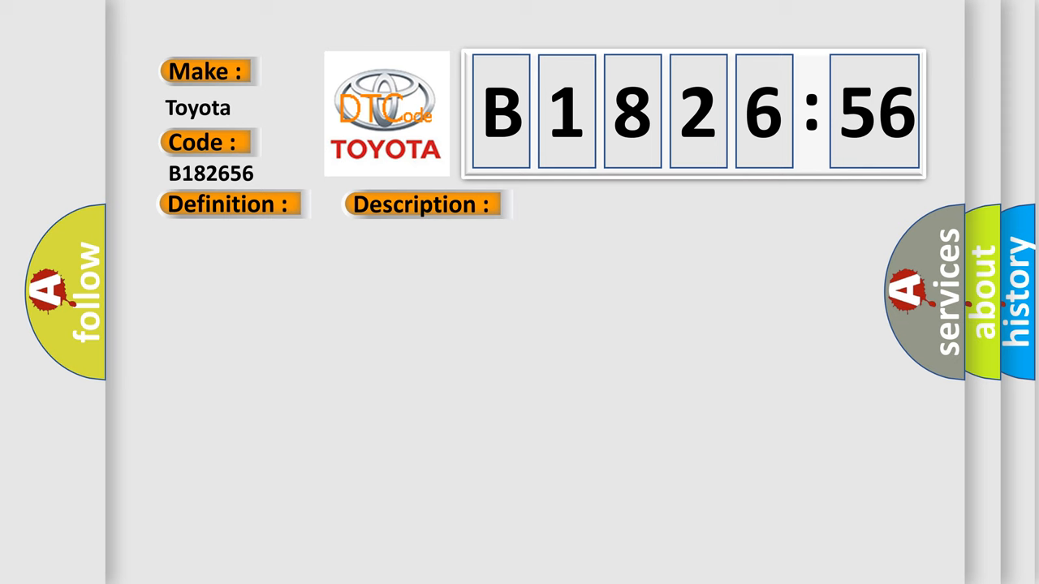
Reveal the B1826:56 definition, description and cause: check alternator–ECM harness, invalid configuration
click(597, 204)
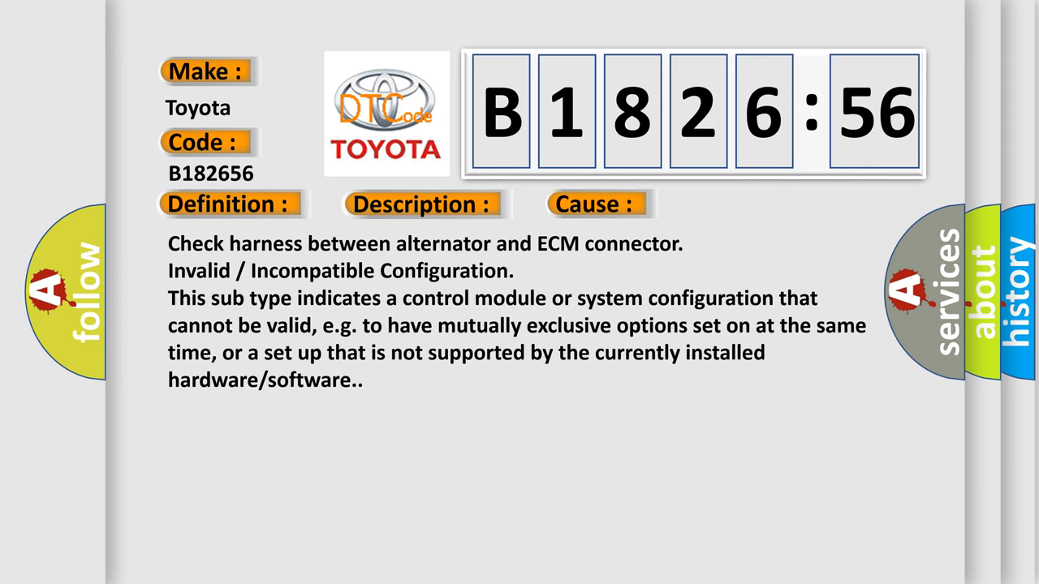